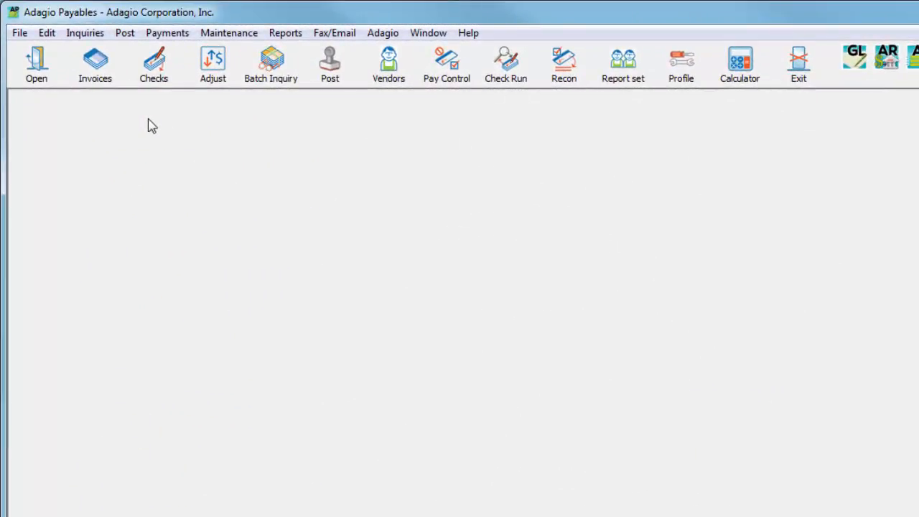
- Reach the Invoice Batches window from the Edit > Invoices menu
click(46, 31)
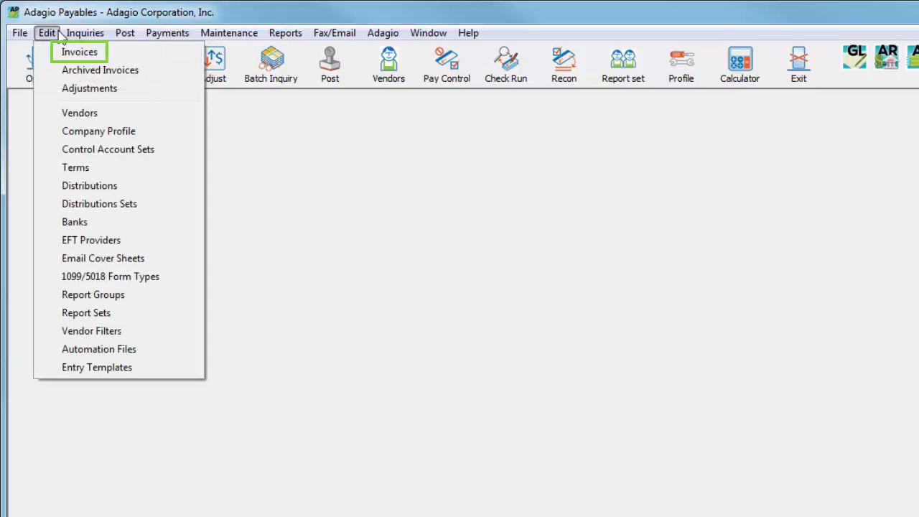
click(80, 52)
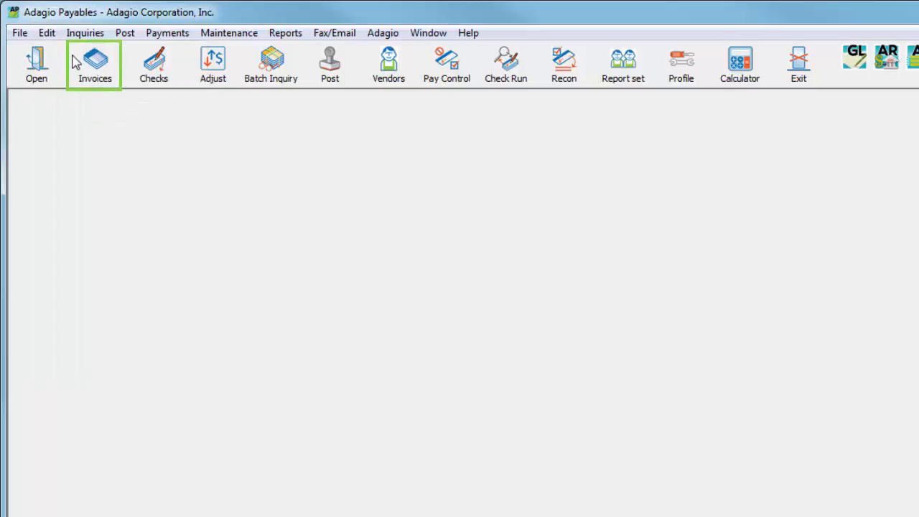
click(95, 64)
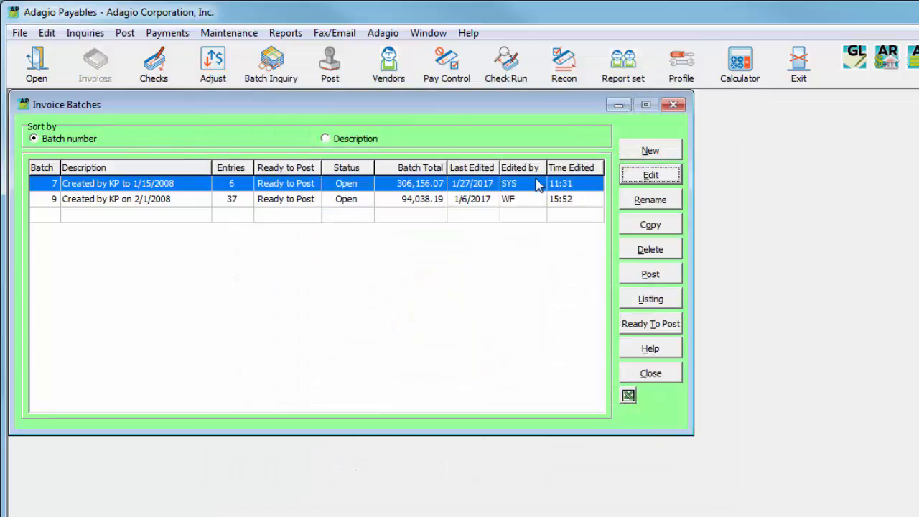
- Edit Batch 7 to list its six entries totaling 306,156.07
click(649, 175)
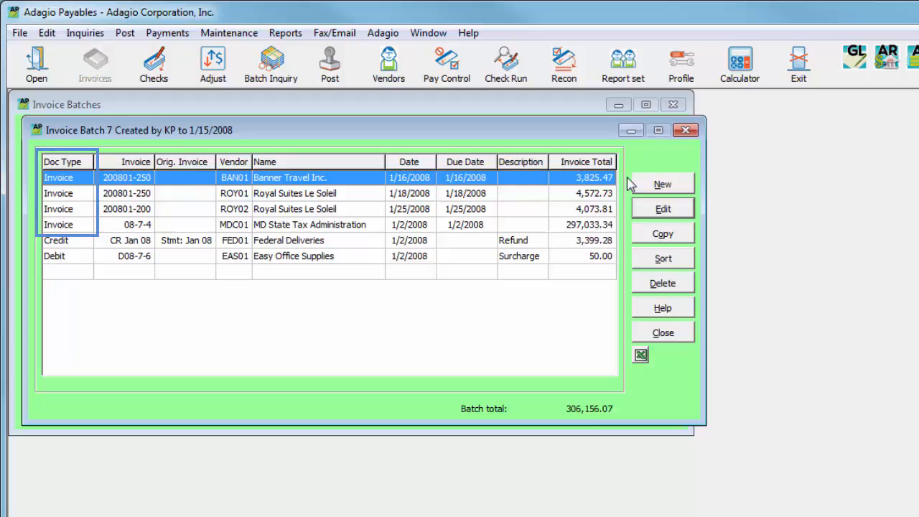
click(55, 240)
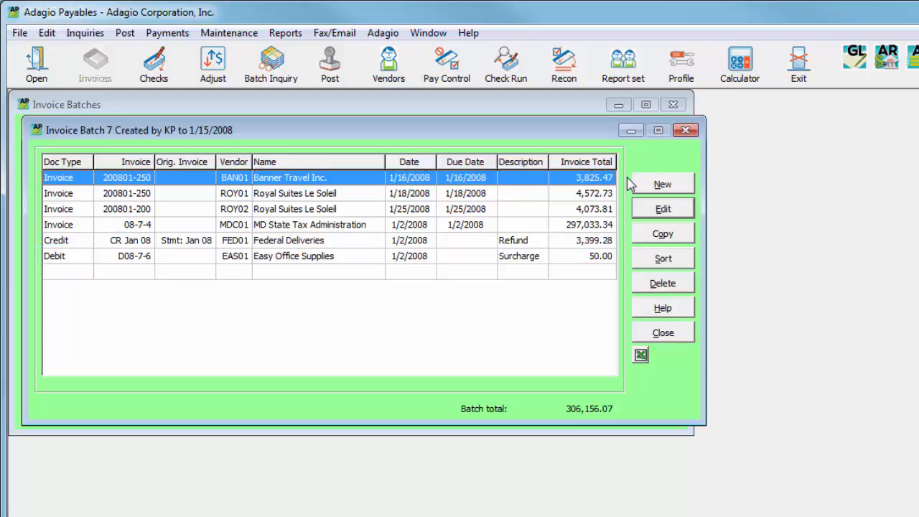
click(185, 256)
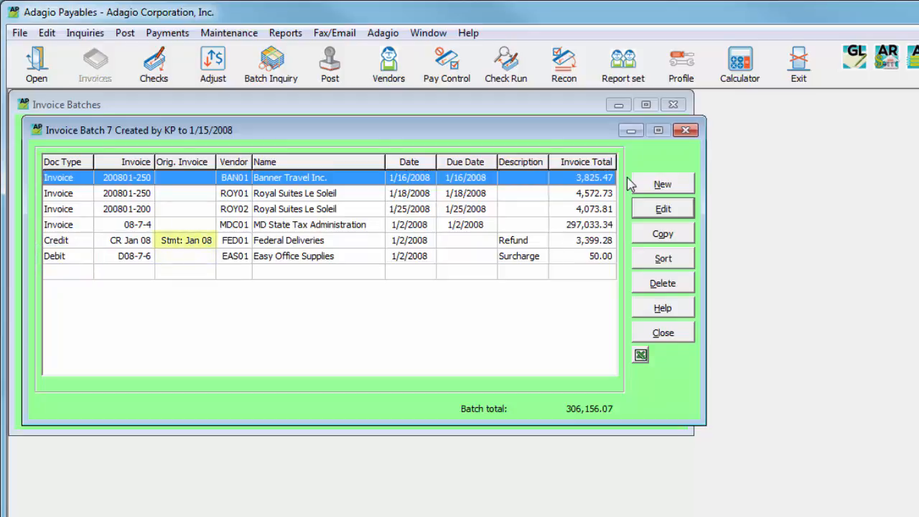
mouse_move(657, 187)
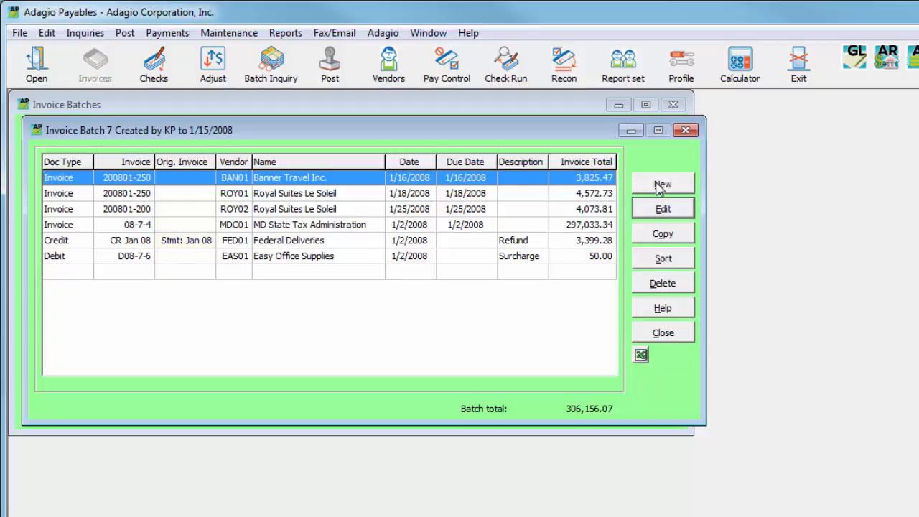
- Create entry 7 for vendor ATL01 Atlas Supplies Inc. with document number 08-7-7
click(662, 184)
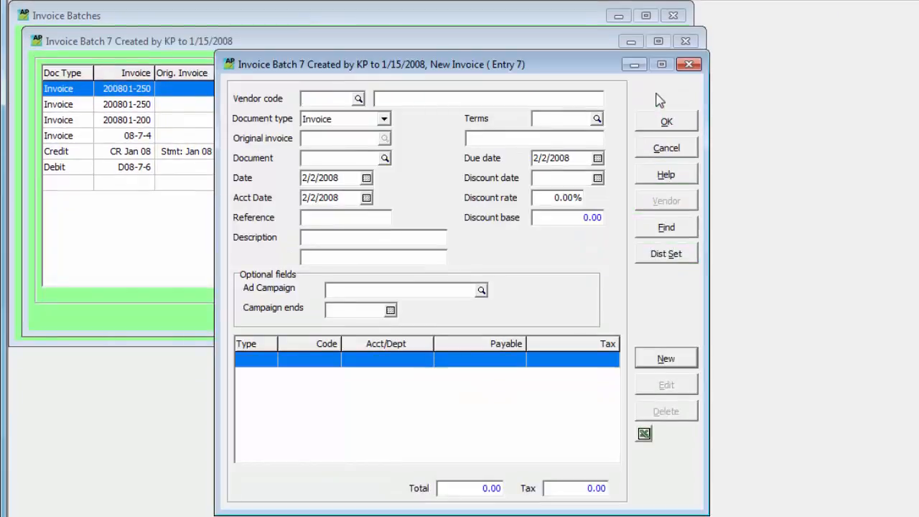
click(330, 98)
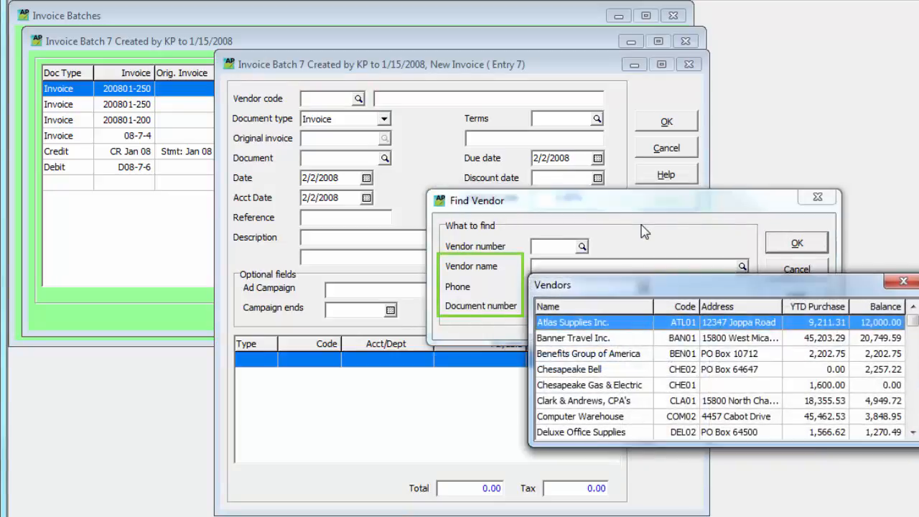
double_click(572, 321)
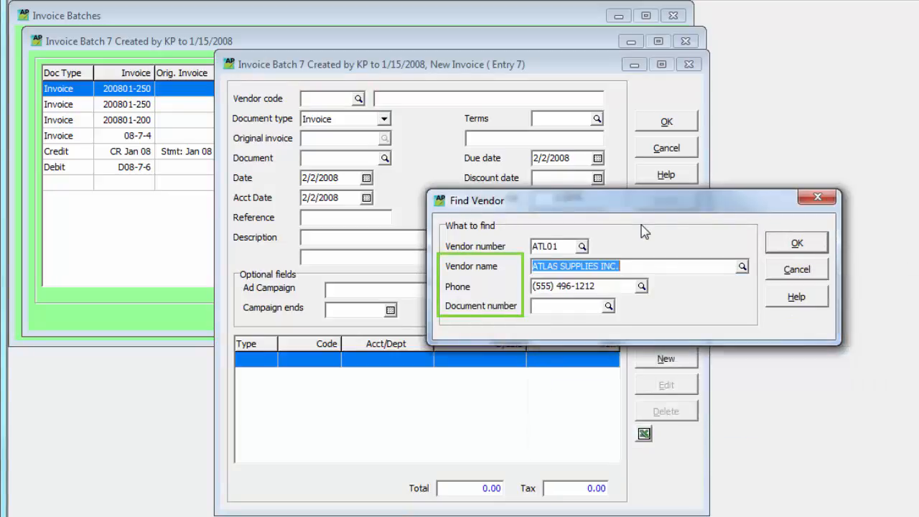
click(795, 241)
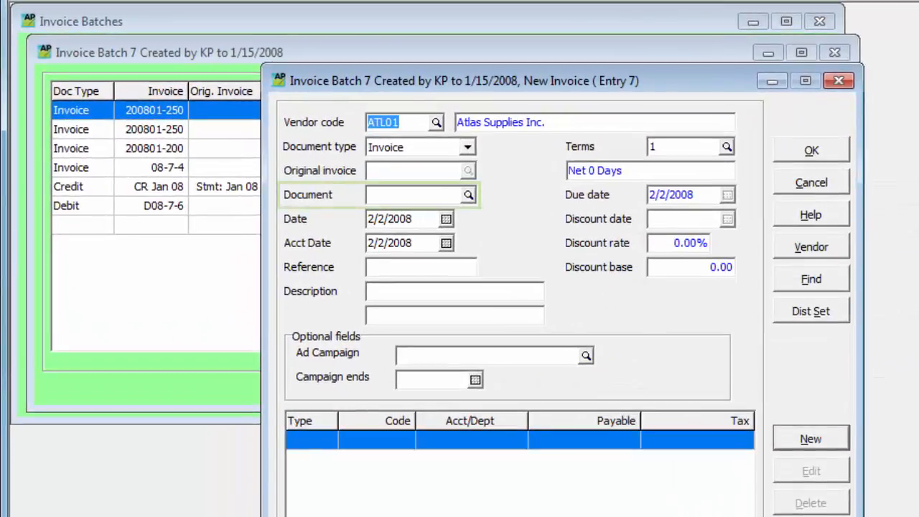
click(417, 195)
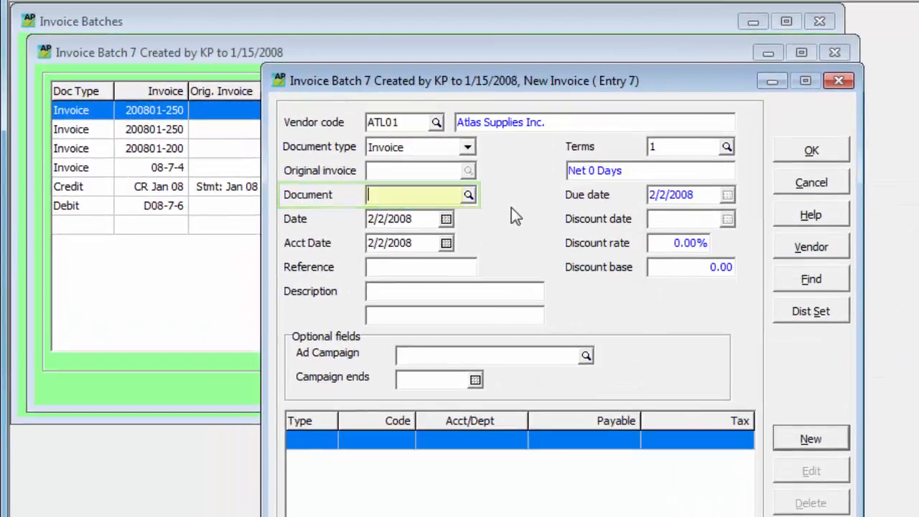
text(08-7-7)
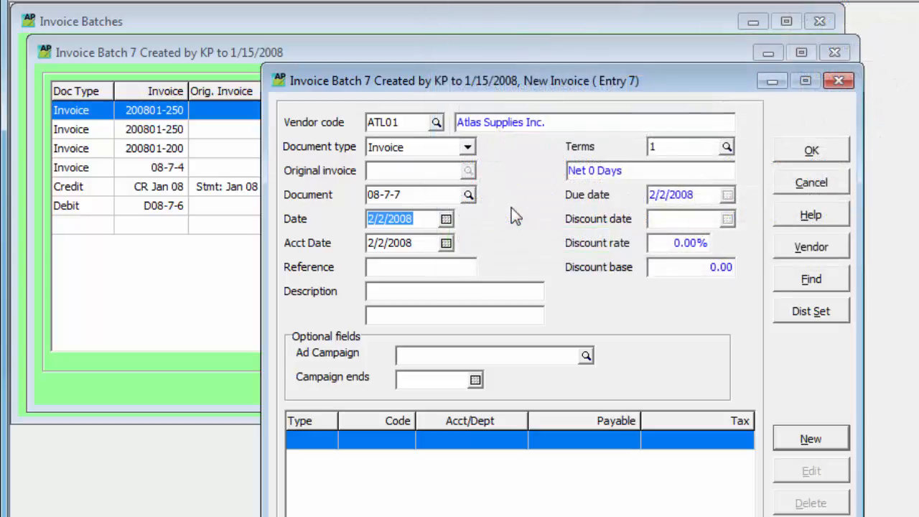
- Switch the vendor to CHE02 Chesapeake Bell, auto-numbering Stmt: Feb 08 due 2/16/2008
click(437, 122)
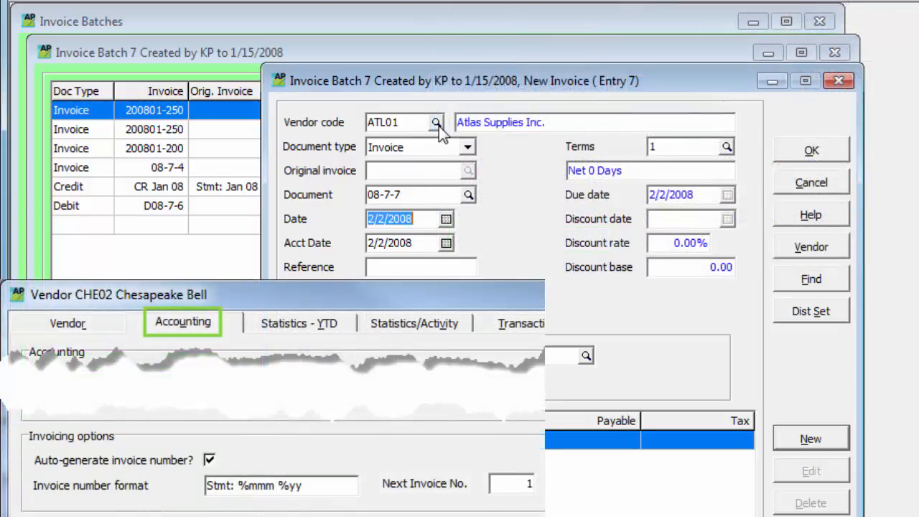
click(437, 123)
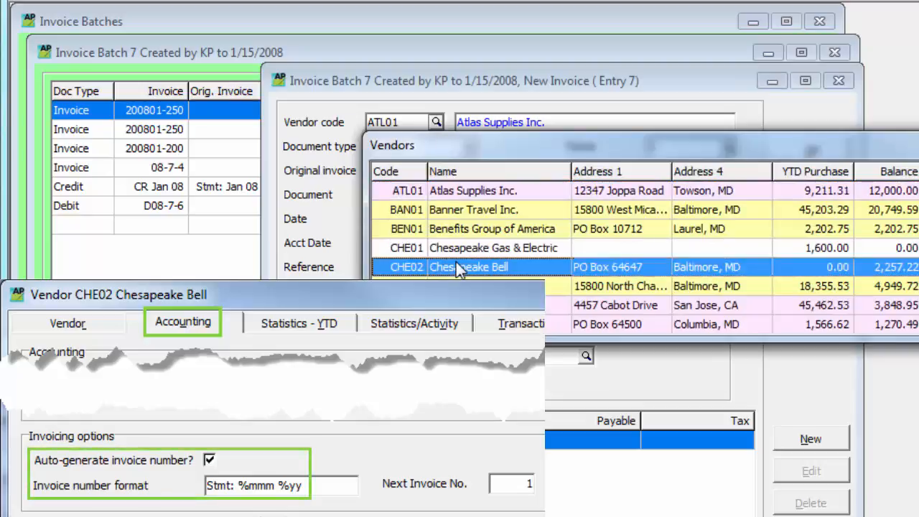
double_click(467, 265)
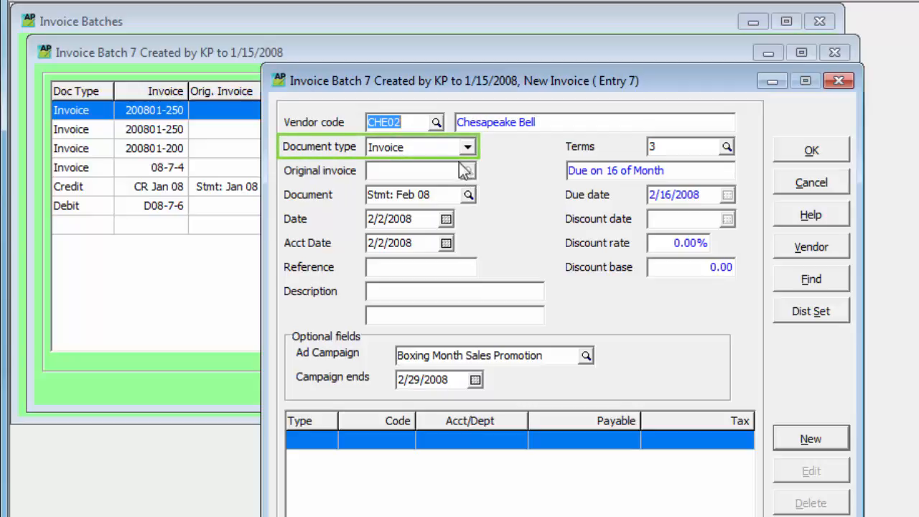
click(467, 146)
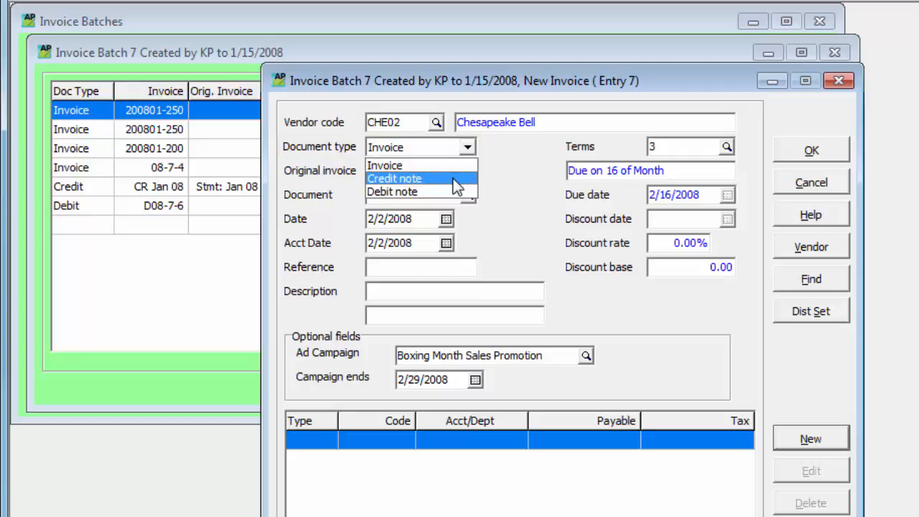
click(393, 178)
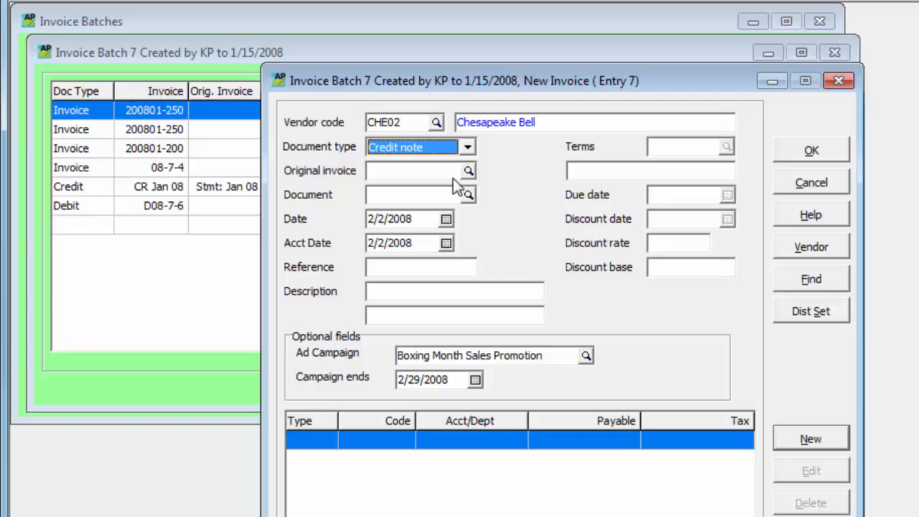
click(468, 169)
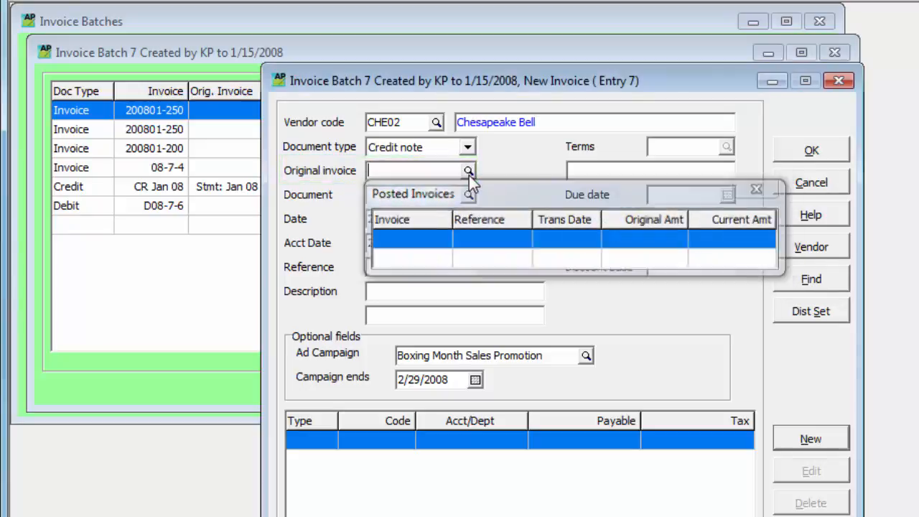
click(468, 147)
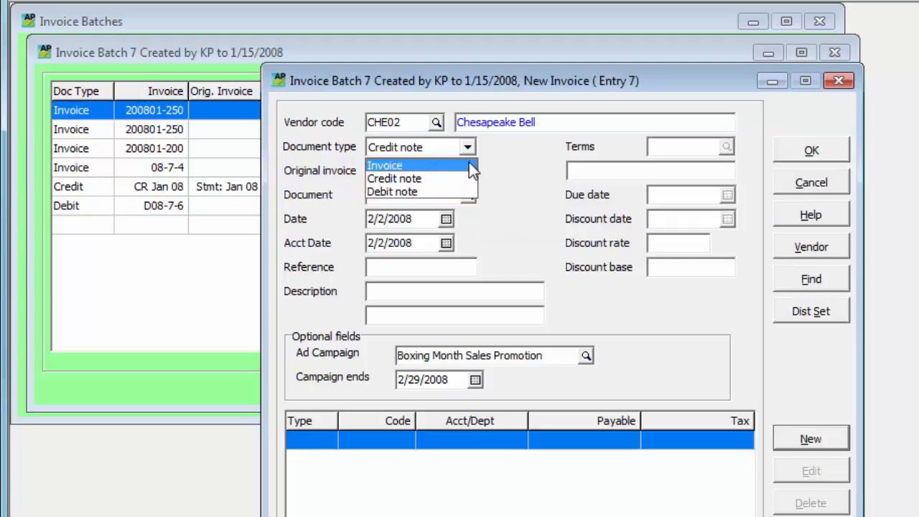
click(384, 165)
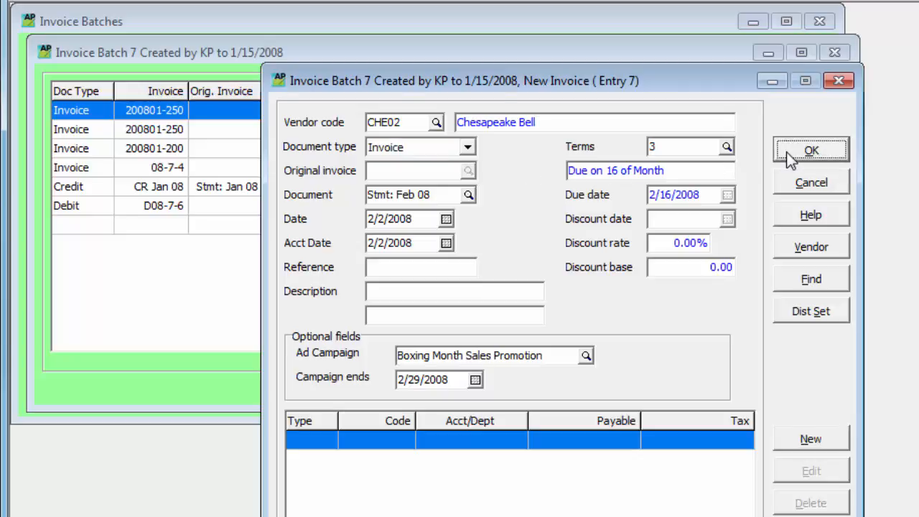
click(809, 150)
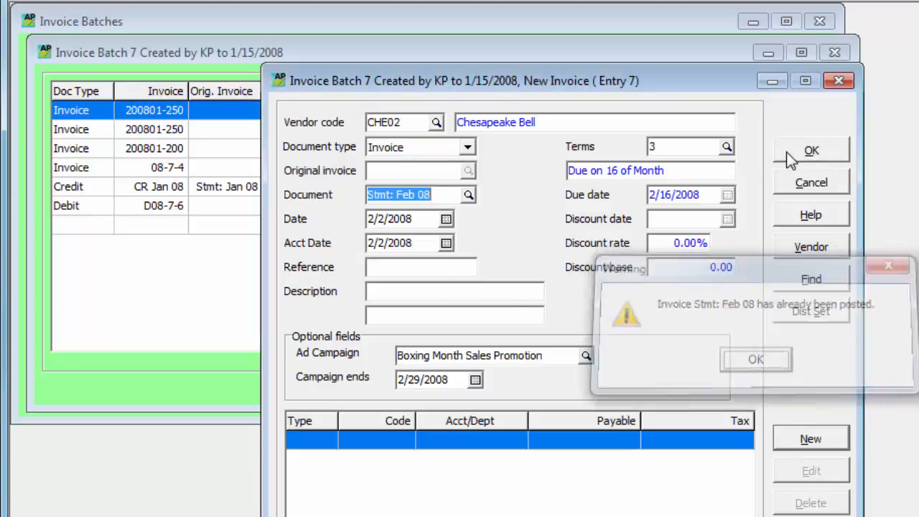
click(755, 359)
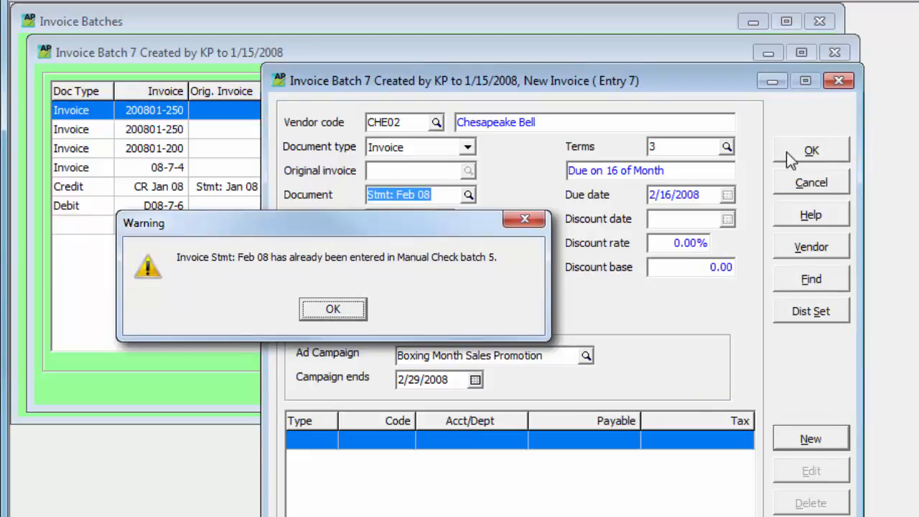
click(333, 307)
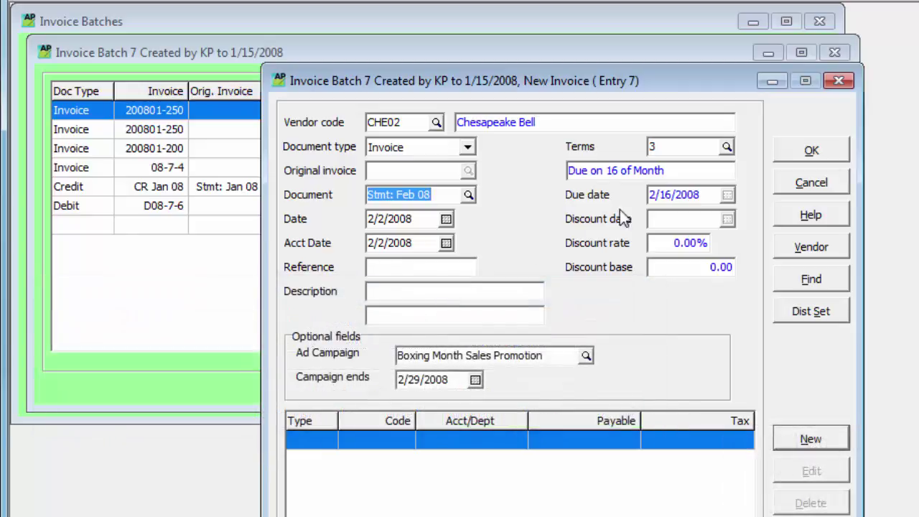
- Look up the Terms field's finder, landing in the invoice-entry template settings
click(686, 146)
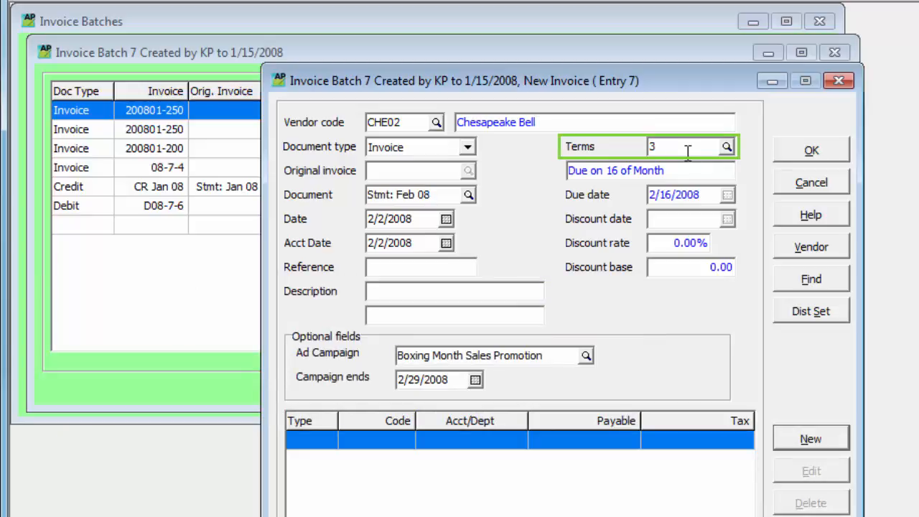
click(726, 147)
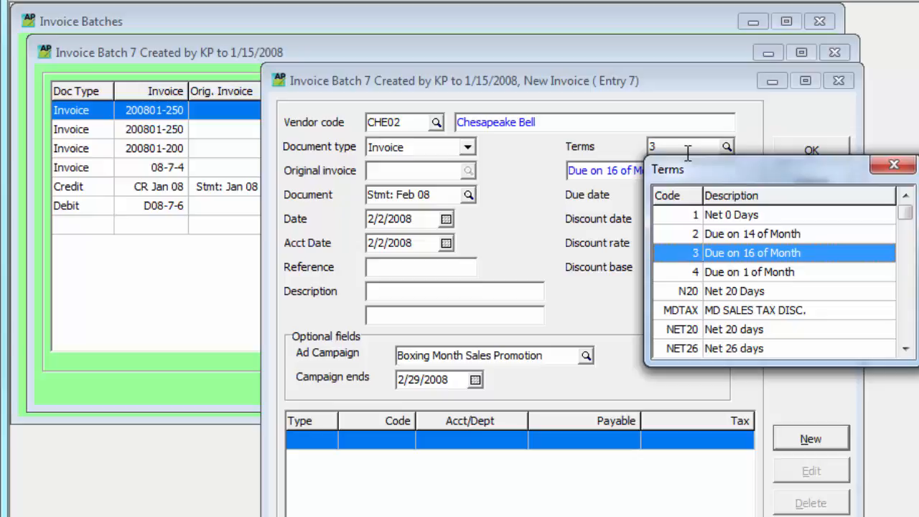
click(752, 253)
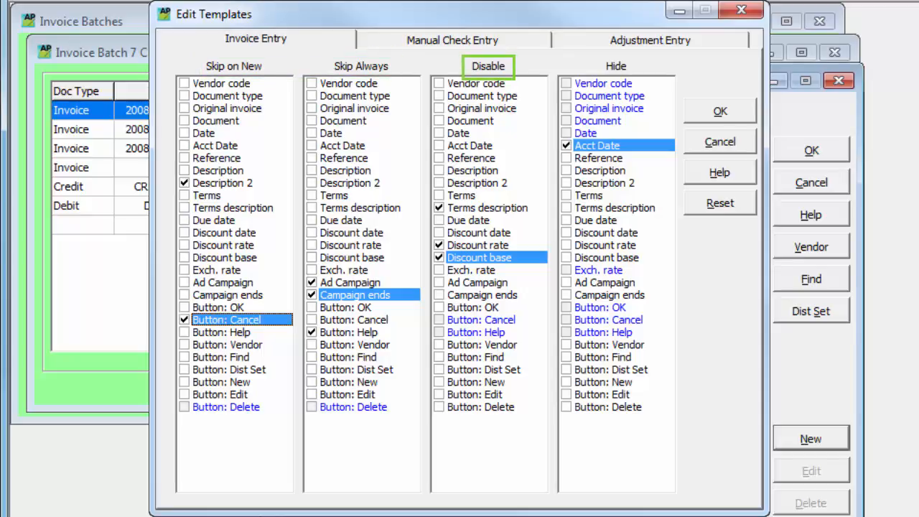
- Close Edit Templates with OK and return to entry 7's invoice window
click(616, 66)
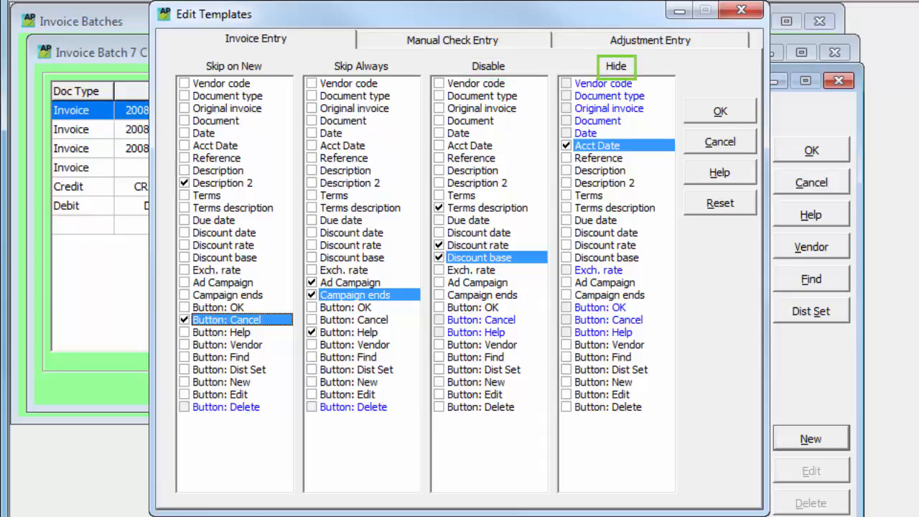
click(718, 111)
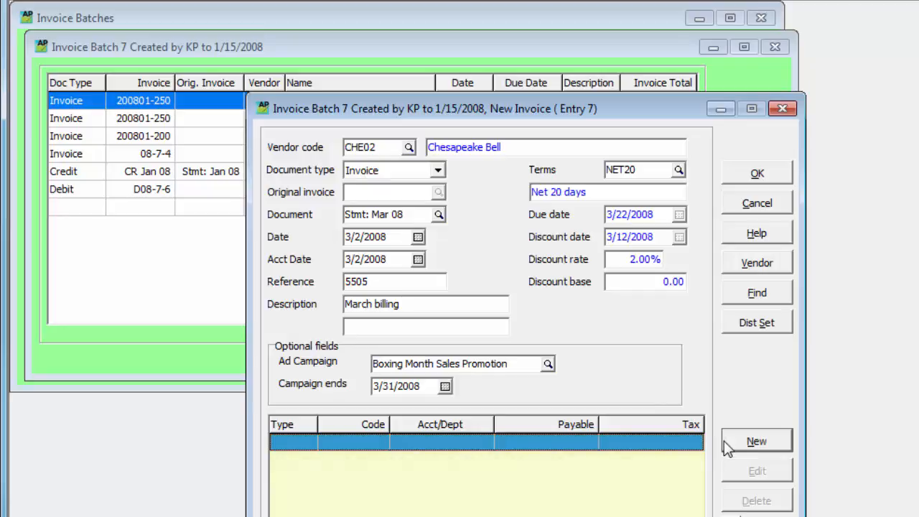
- Add a detail line on account 6260-100 Communications with amount 120
click(755, 441)
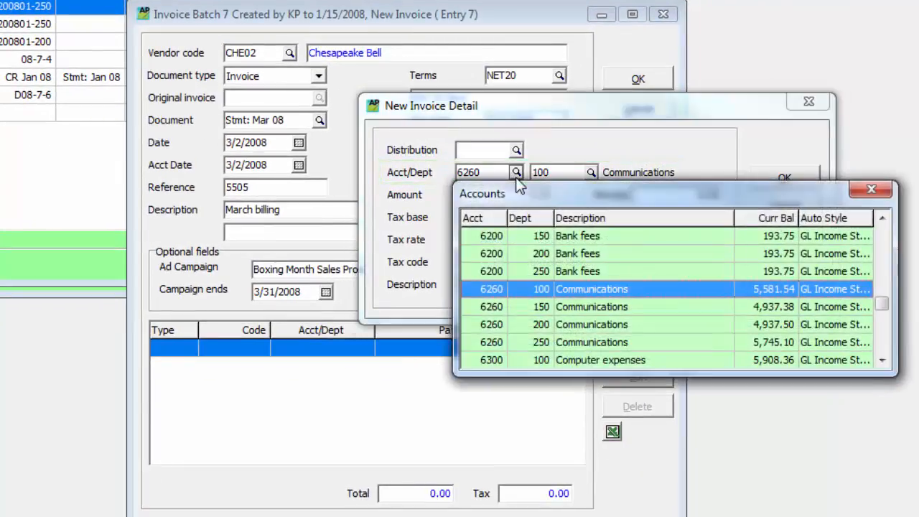
double_click(591, 288)
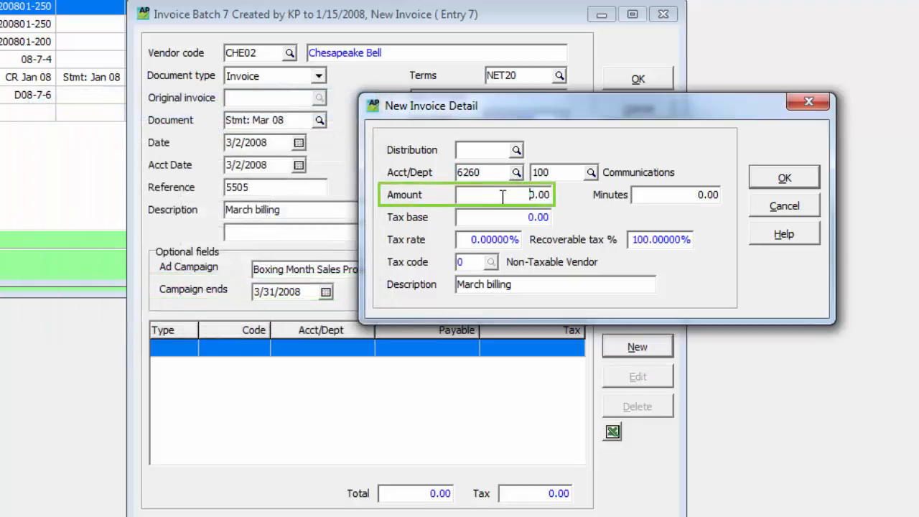
text(120)
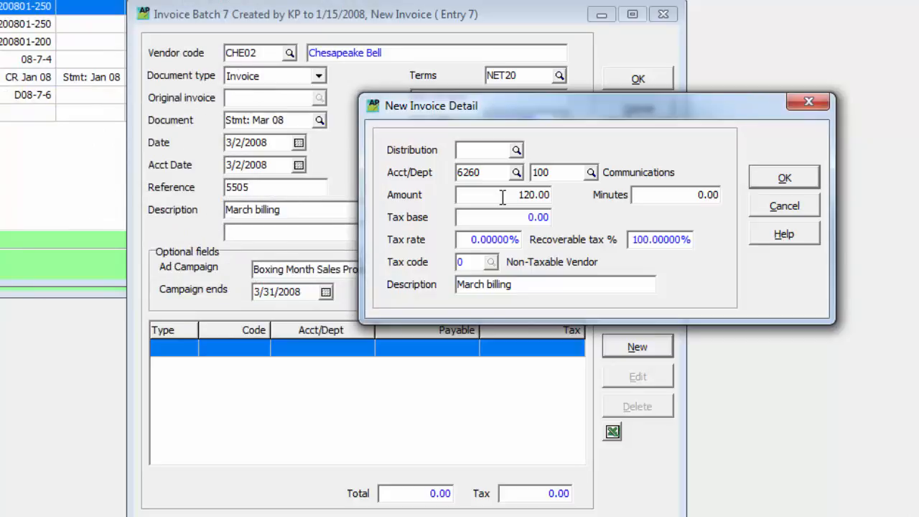
click(672, 195)
text(100)
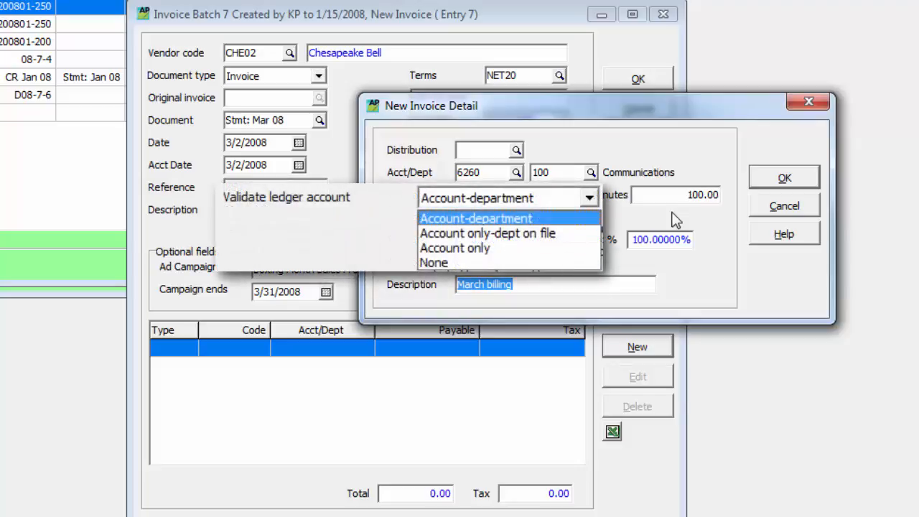
mouse_move(433, 261)
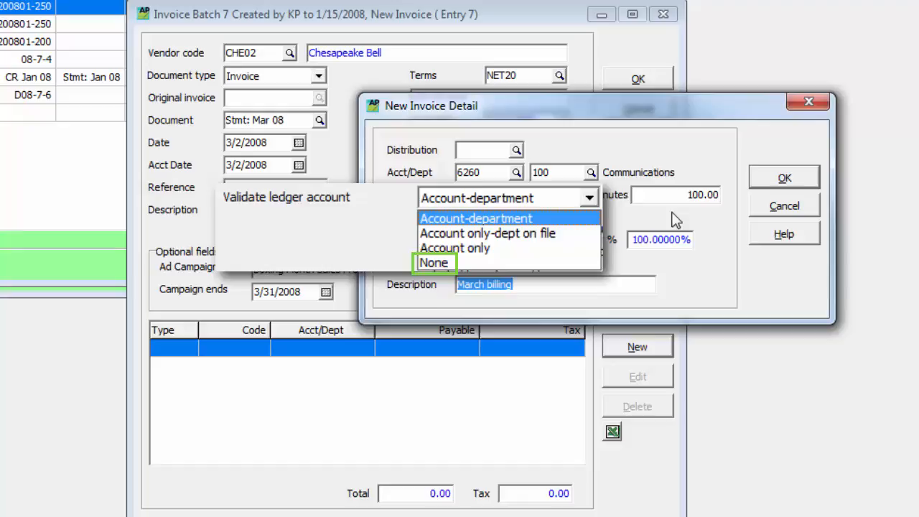
mouse_move(454, 247)
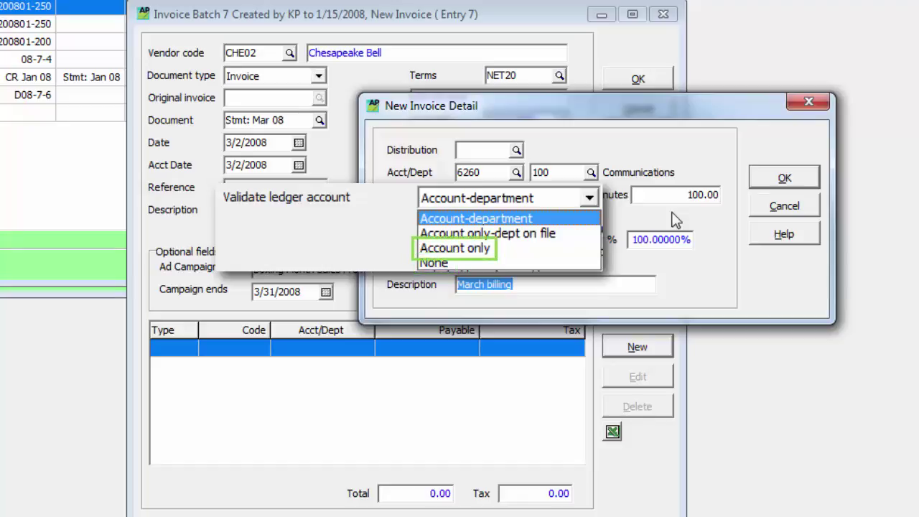
mouse_move(486, 233)
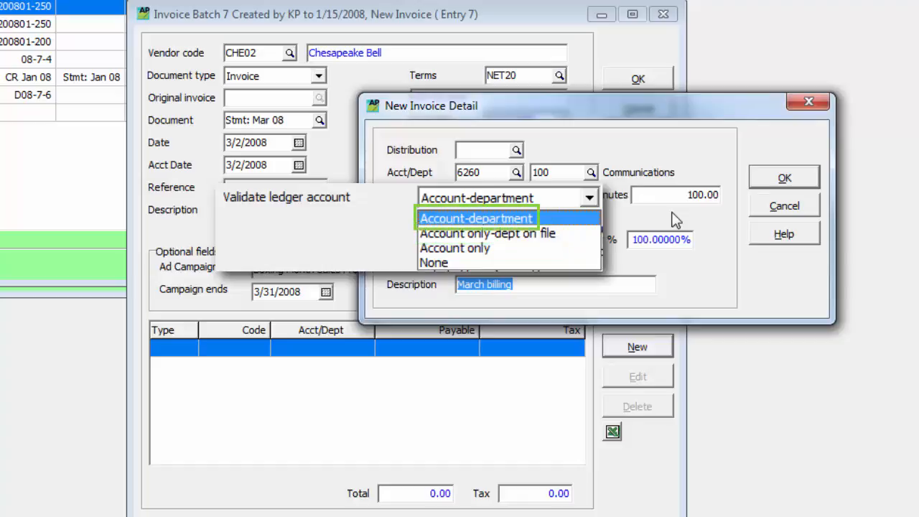
- Dismiss the ledger account validation choices, keeping 120.00 and 100.00 minutes
click(477, 218)
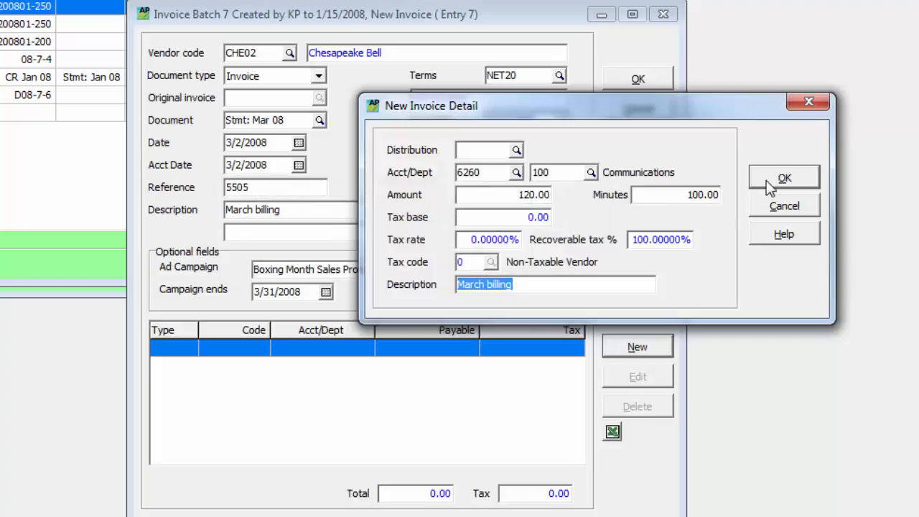
- Accept the Communications line so the invoice totals 120.00, dismissing User Preferences
click(784, 178)
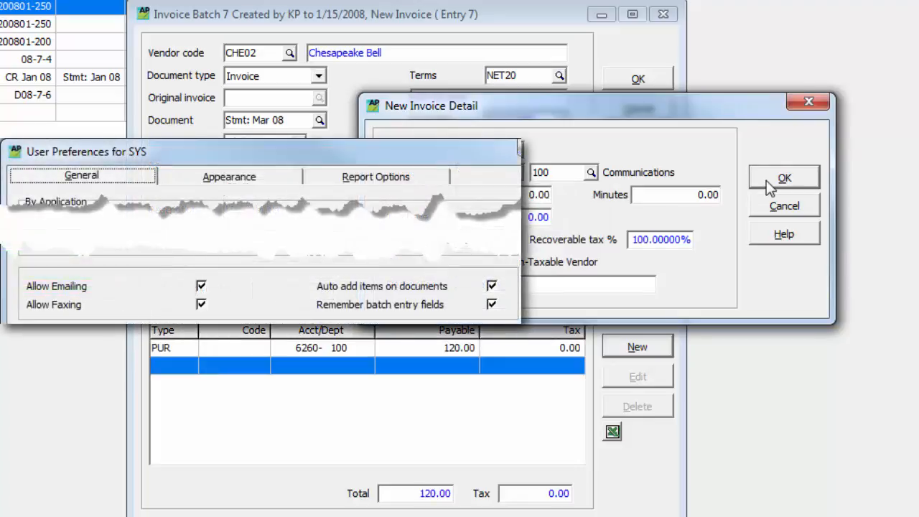
click(381, 286)
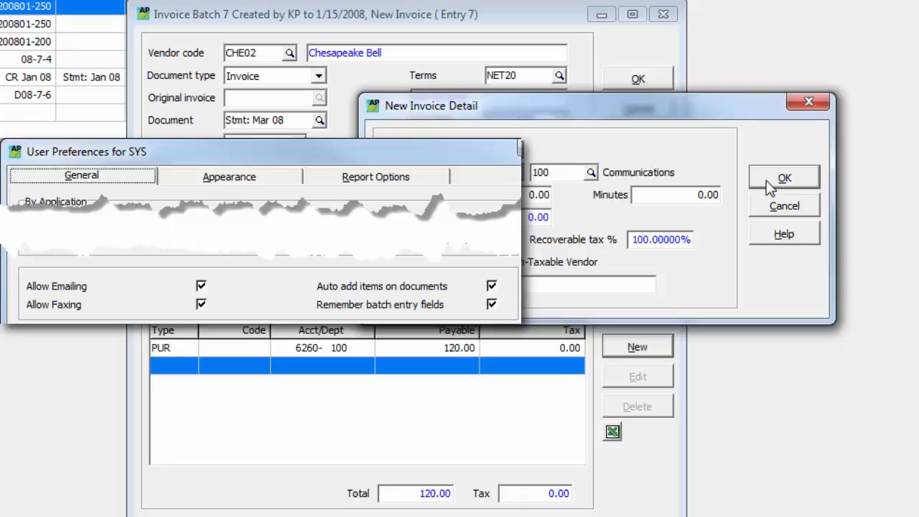
click(784, 178)
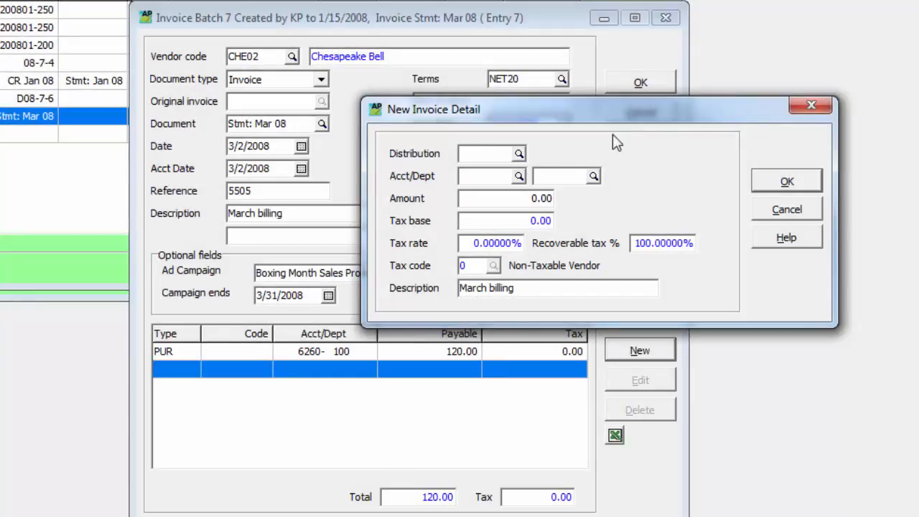
- Add the PHONE distribution line (158.08, tax 7.53) for a 278.08 total and stop adding lines
click(519, 153)
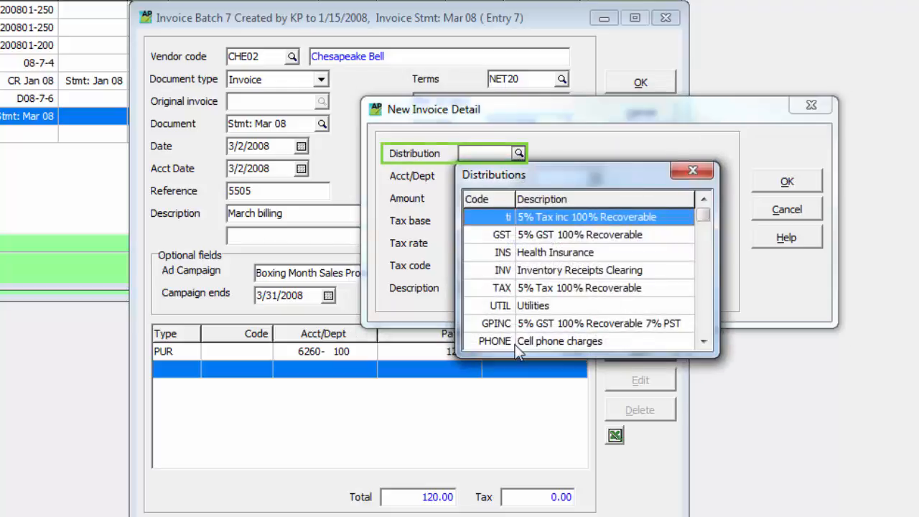
double_click(559, 341)
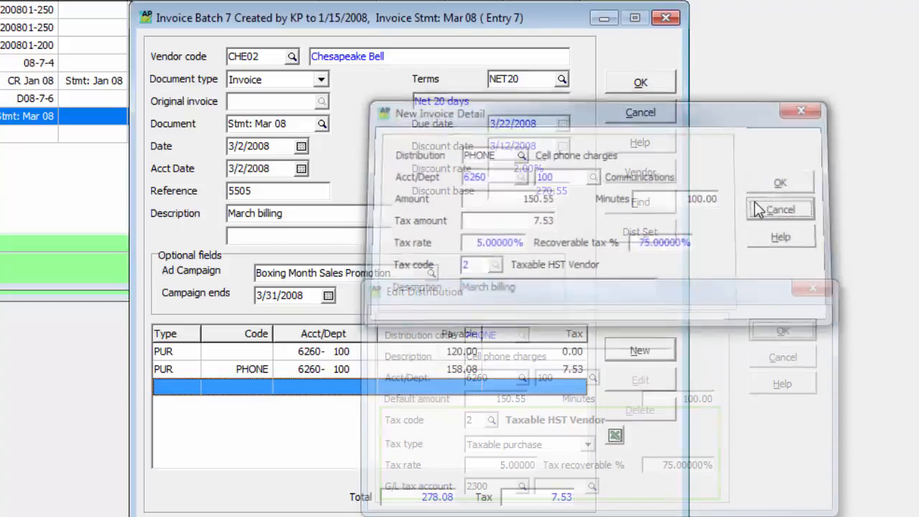
click(781, 210)
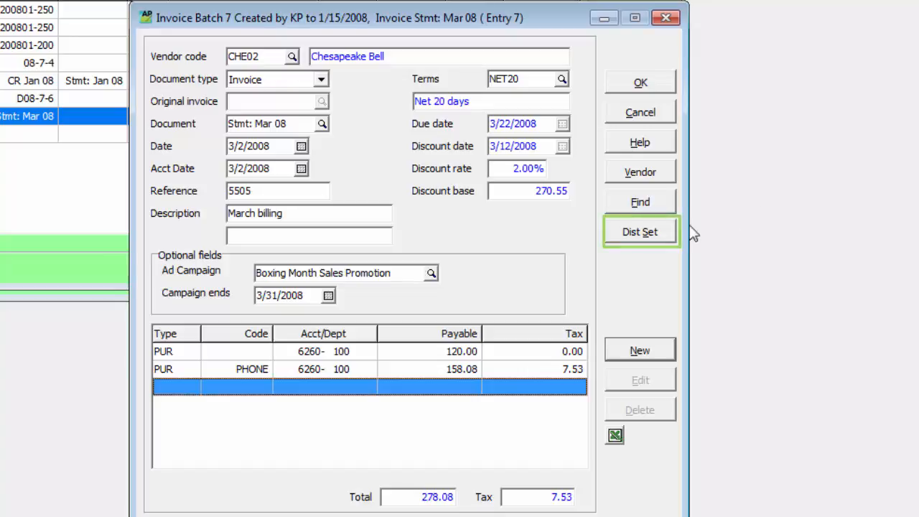
- Apply the VISA distribution set, accepting Hotel and Air 100.00 and Travel Expense - Other 200.00 lines
click(638, 231)
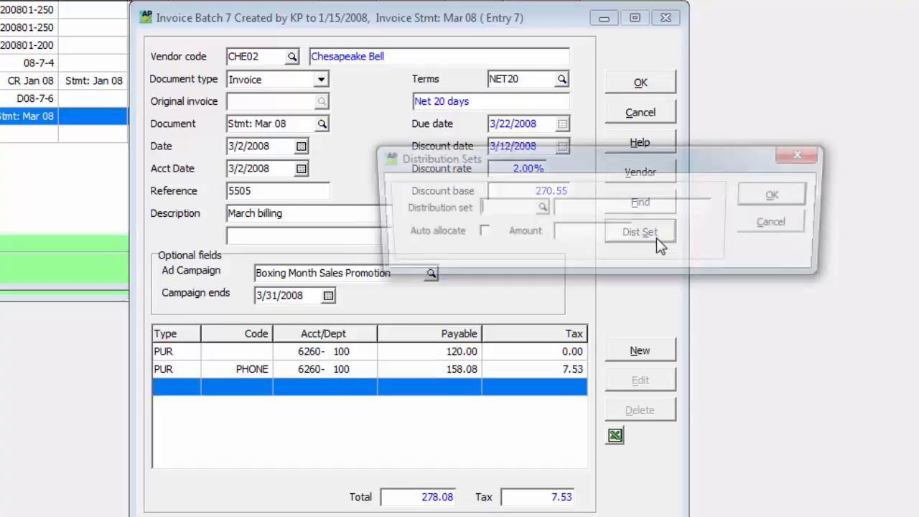
click(639, 232)
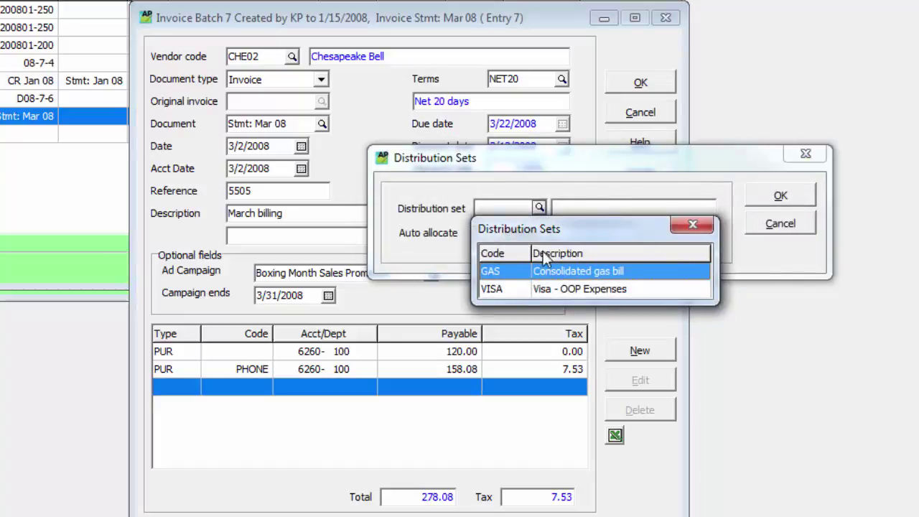
double_click(580, 288)
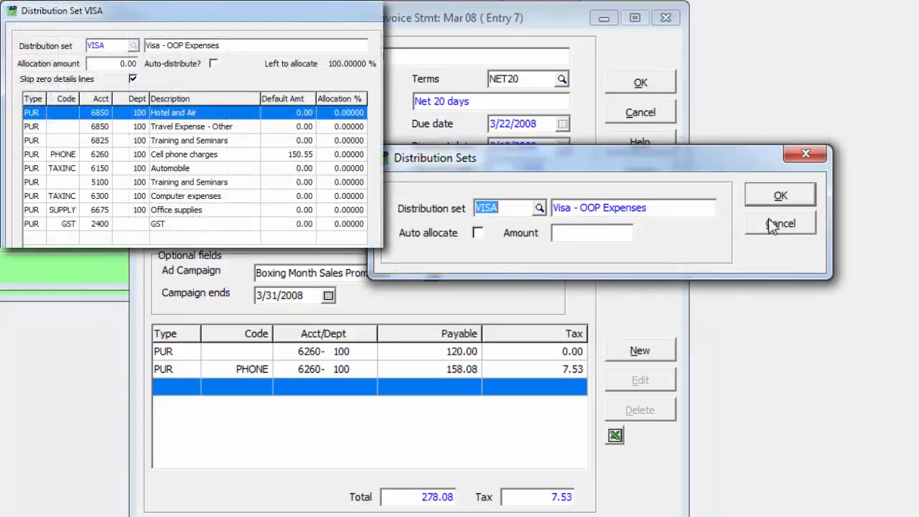
click(780, 195)
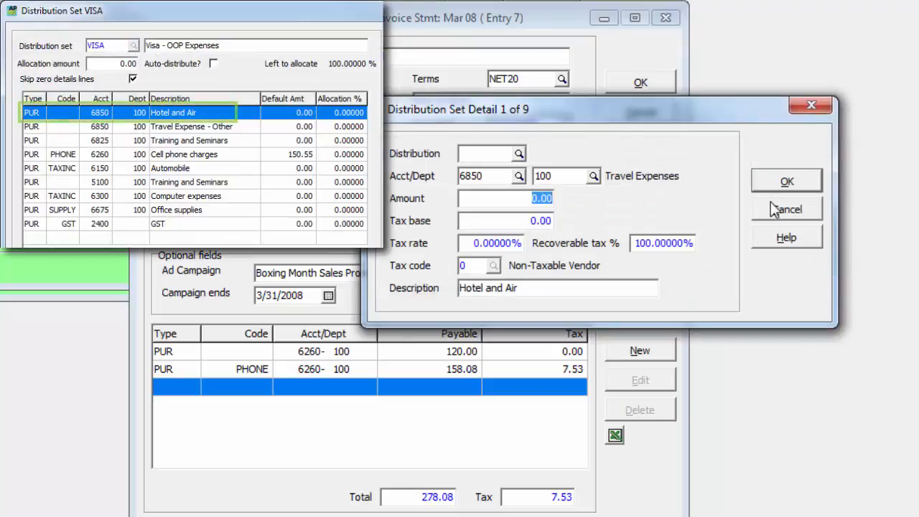
click(787, 181)
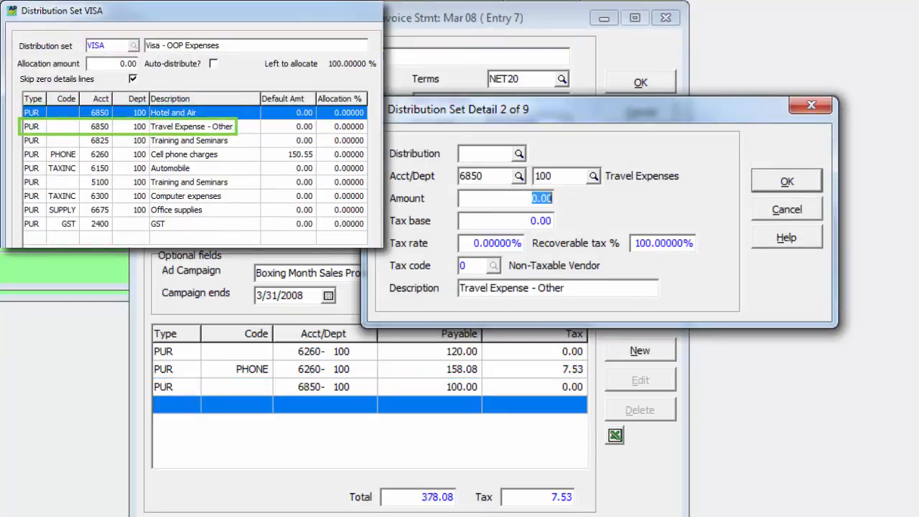
click(786, 181)
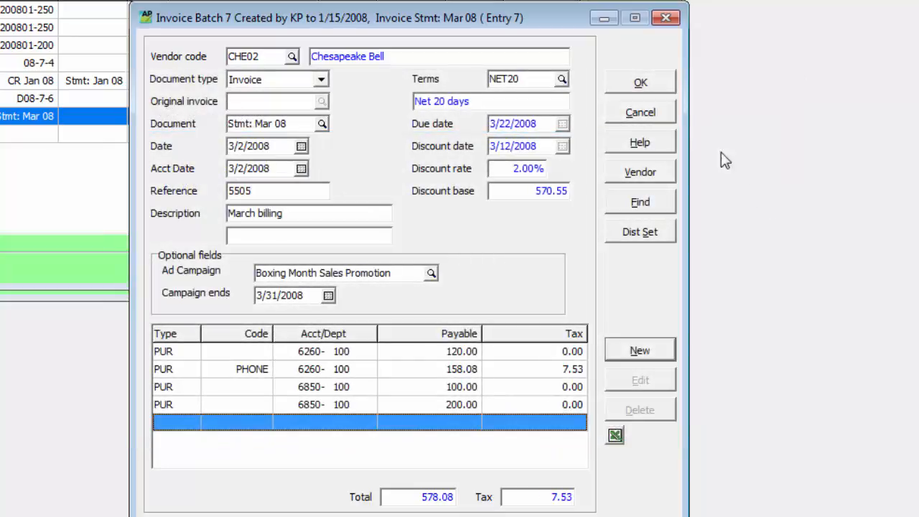
- Save the 578.08 Chesapeake Bell invoice to Batch 7 and start new entry 8
click(639, 82)
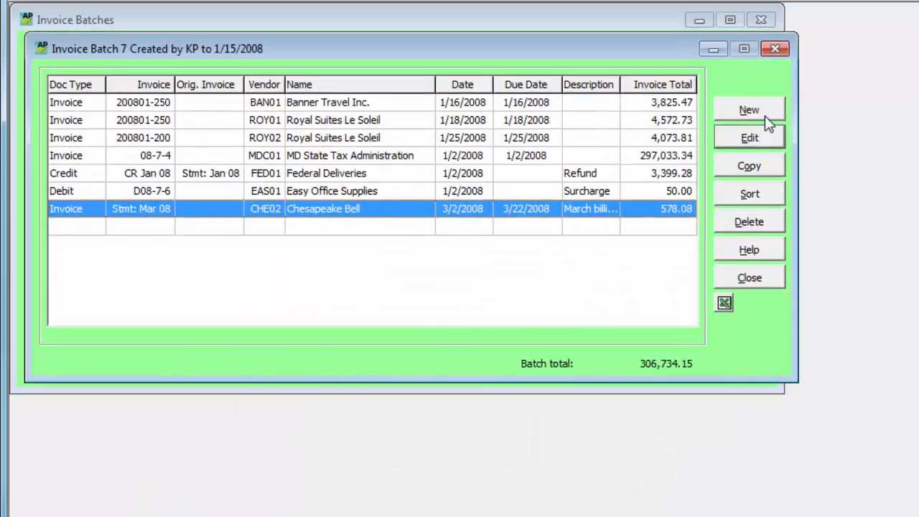
click(749, 109)
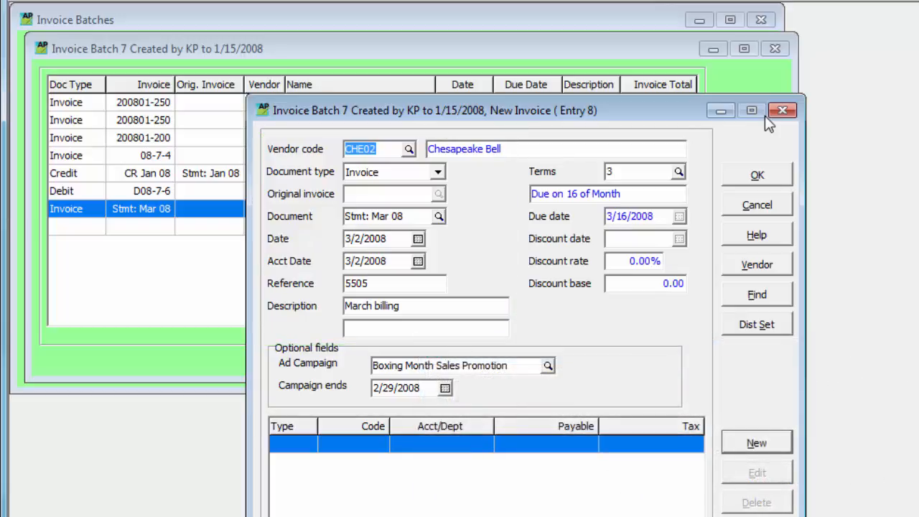
click(178, 180)
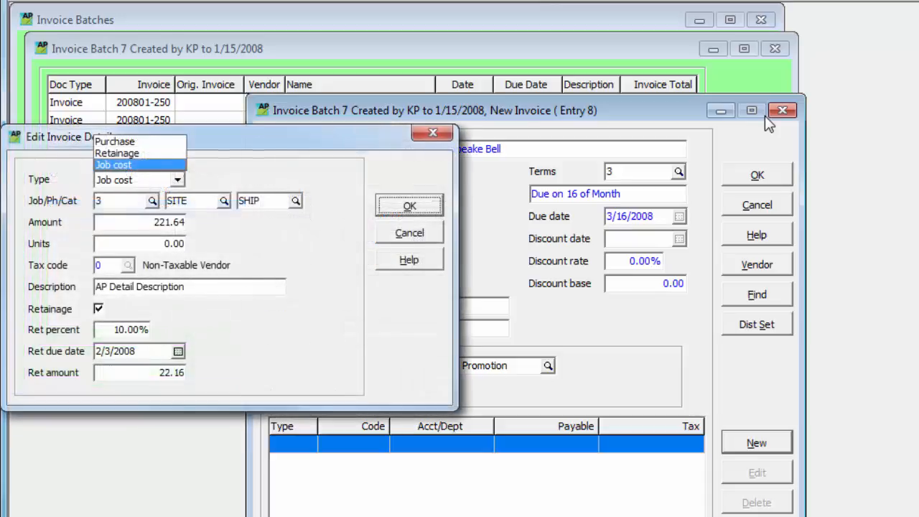